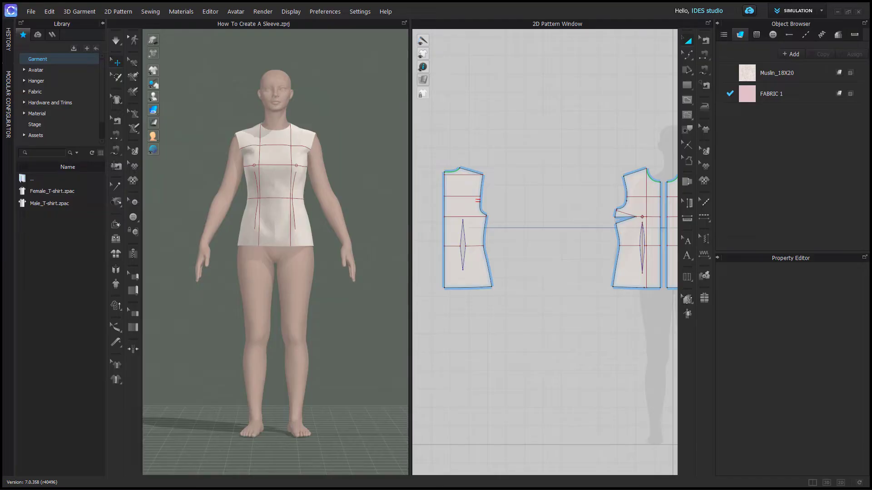
Step: Create a 23 by 23 inch rectangle pattern piece, then undo twice
{"action": "key", "text": "cmd+s"}
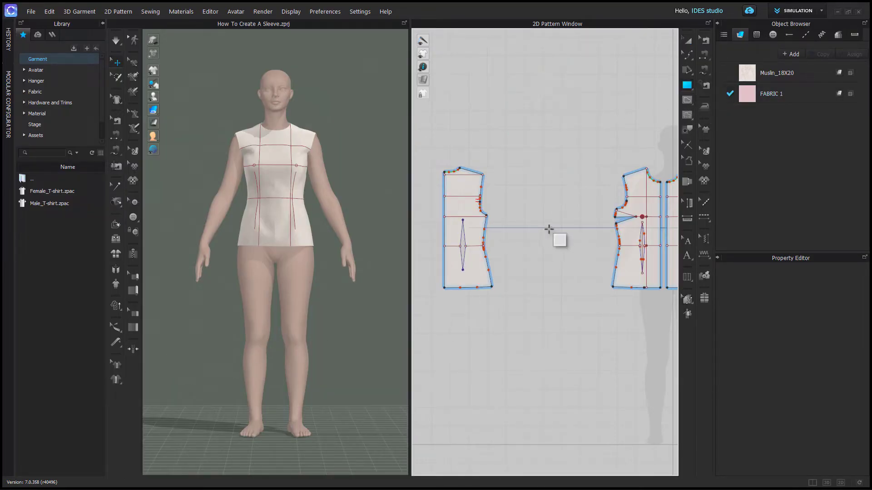
{"action": "left_click", "coordinate": [559, 240]}
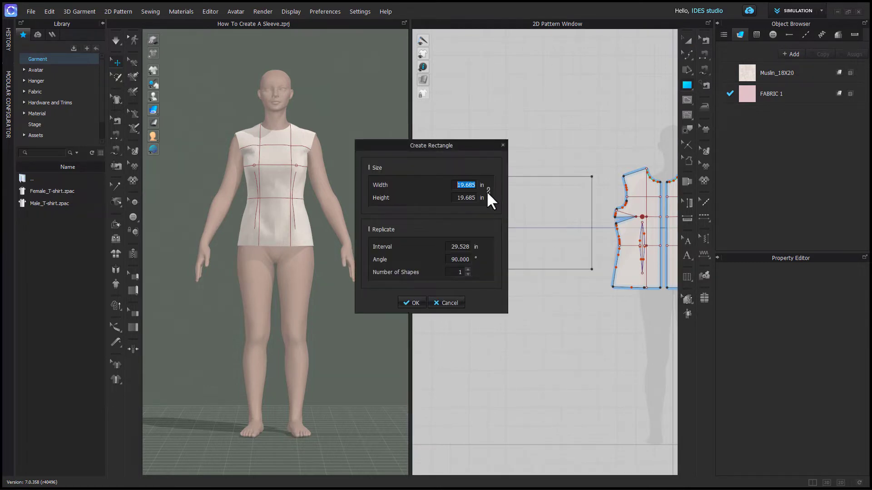
{"action": "type", "text": "23"}
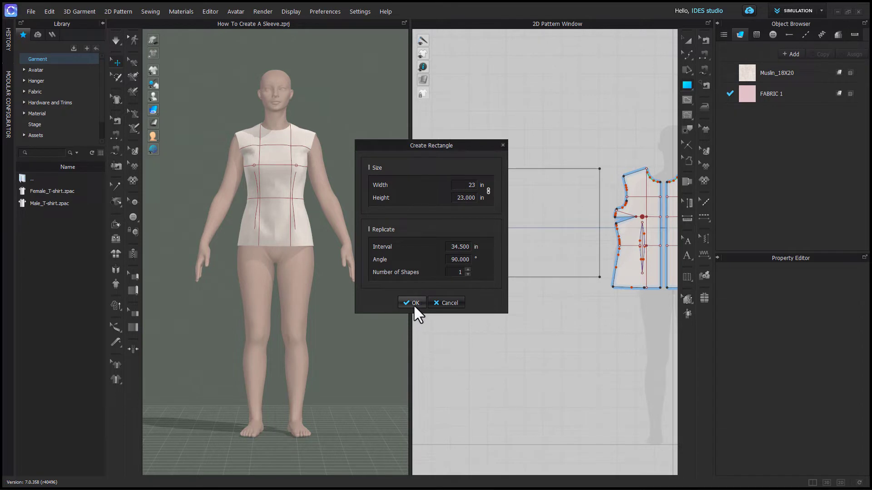
{"action": "left_click", "coordinate": [412, 303]}
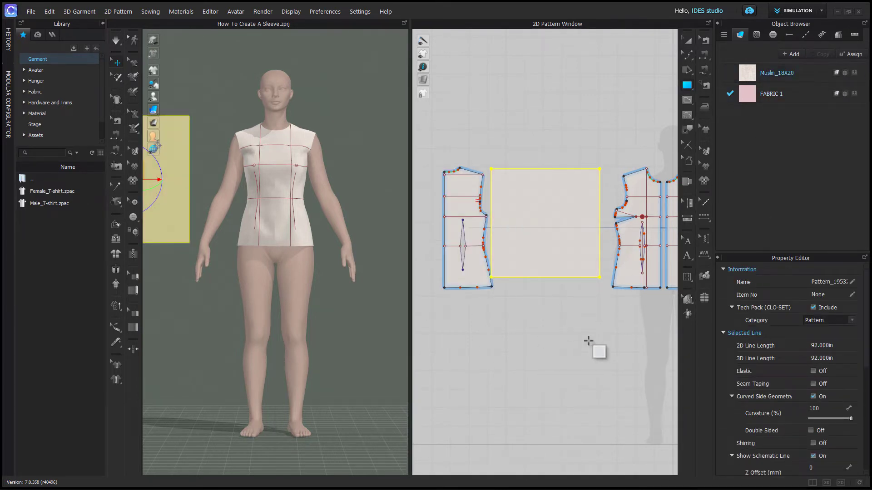
{"action": "key", "text": "cmd+z"}
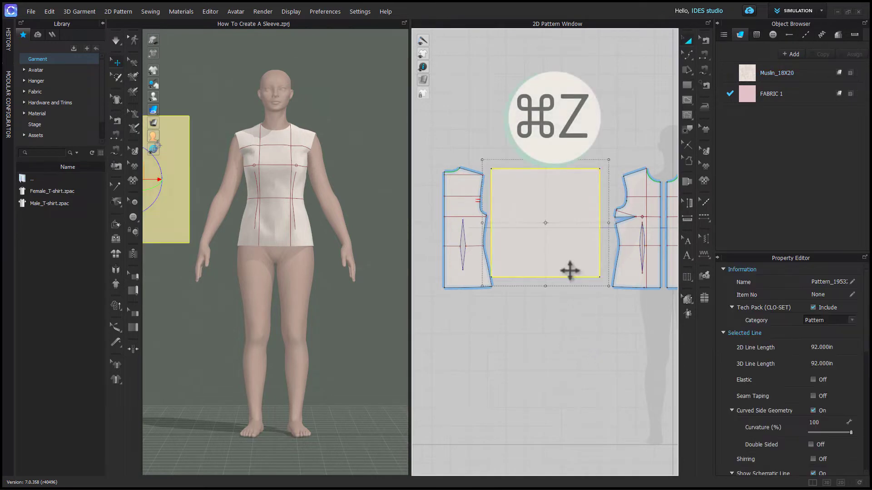
{"action": "key", "text": "cmd+z"}
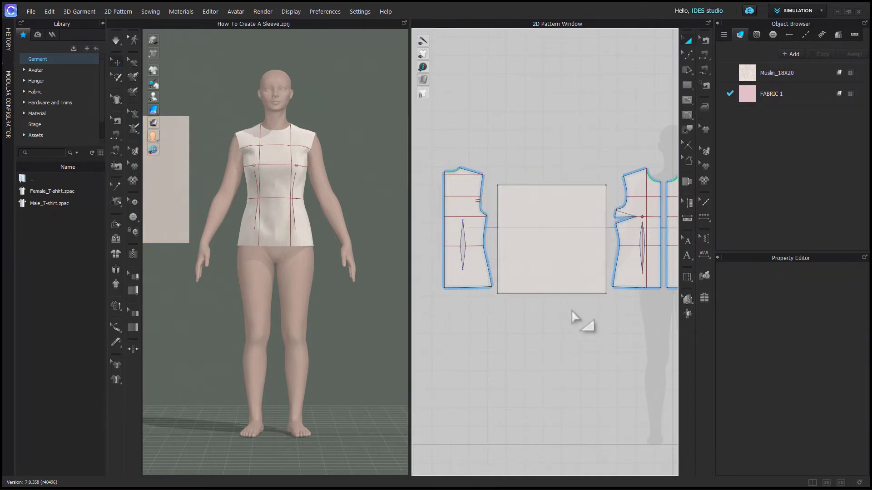
Step: Offset the square's top edge as an internal line 5.869 in below it
{"action": "left_click", "coordinate": [477, 200]}
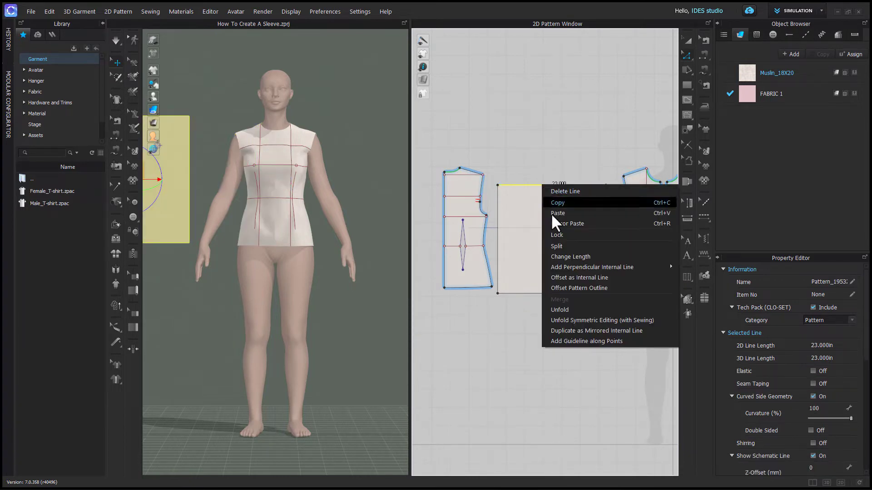
{"action": "mouse_move", "coordinate": [579, 277]}
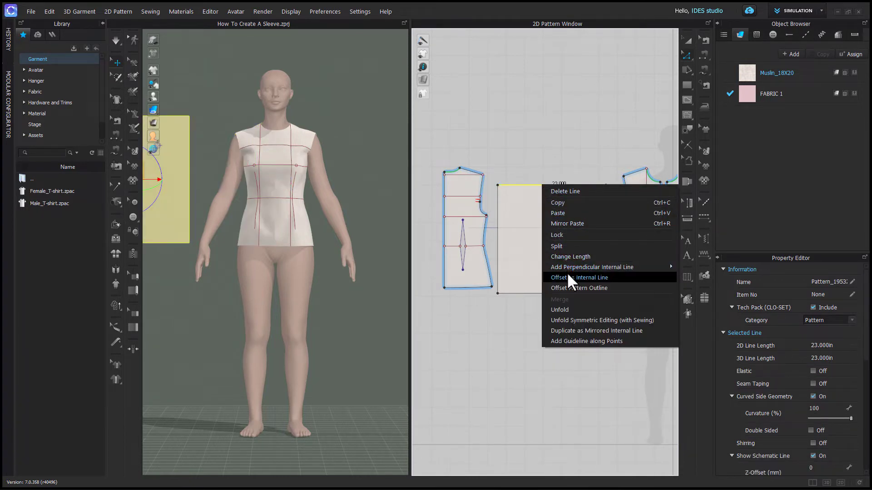
{"action": "left_click", "coordinate": [580, 277]}
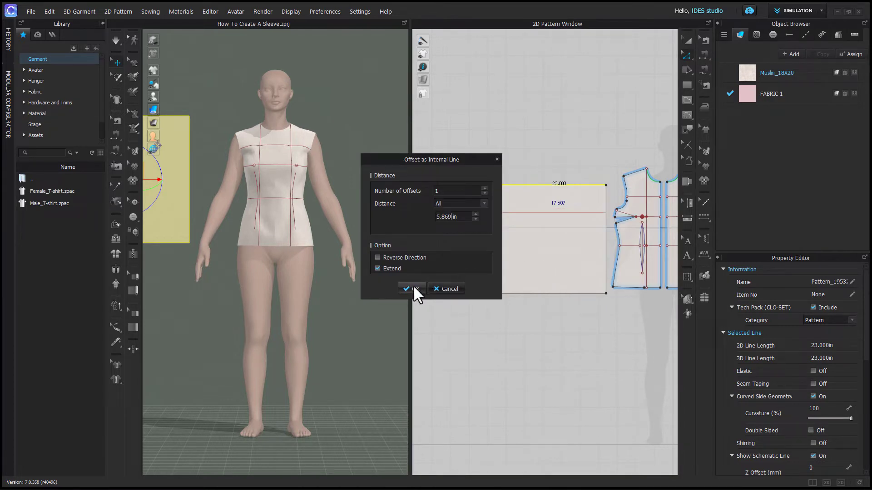
{"action": "left_click", "coordinate": [409, 289]}
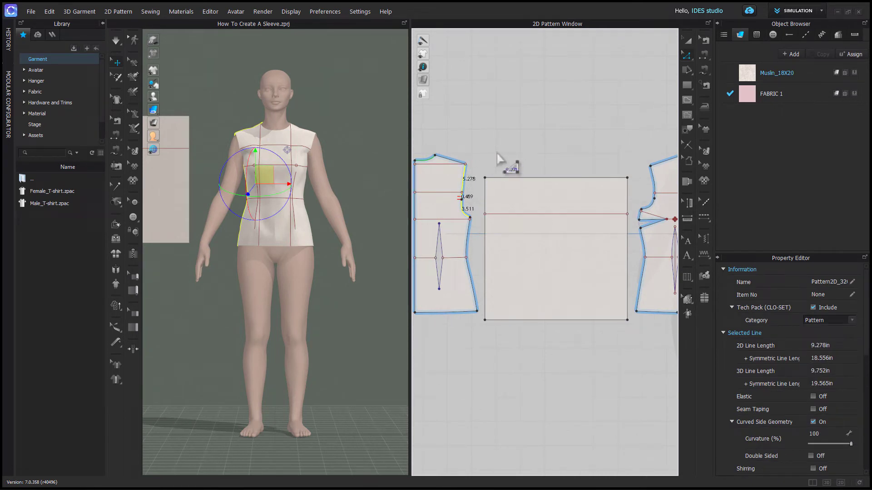
Step: Draw two diagonal cap lines from the square's top centre down to the offset line
{"action": "key", "text": "cmd+g"}
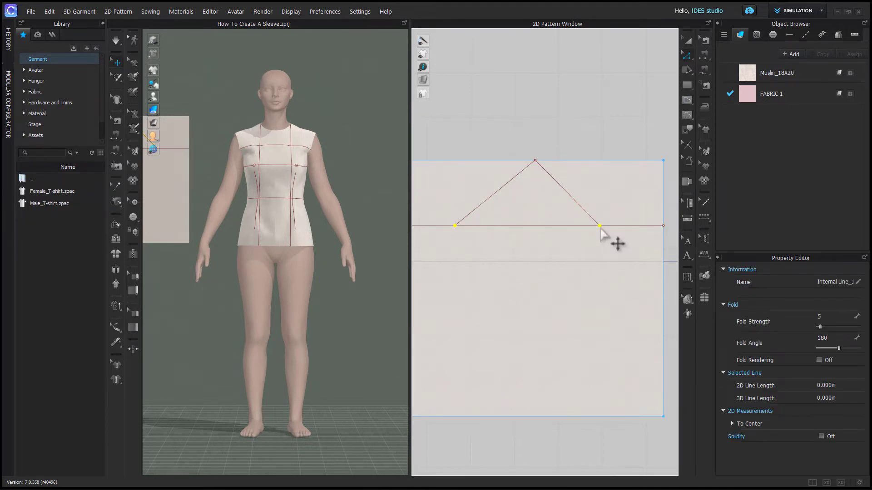
Step: Extend the triangle corner point to the cap line, then uniform-split that line into 2
{"action": "right_click", "coordinate": [599, 225]}
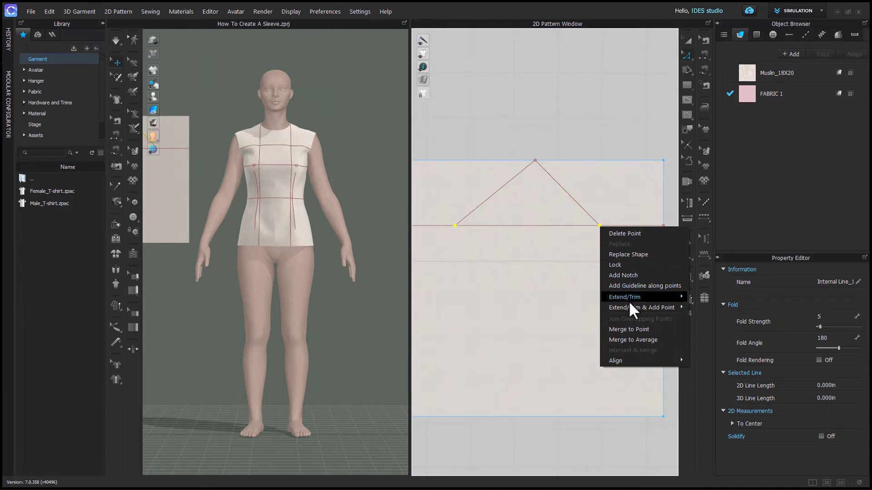
{"action": "mouse_move", "coordinate": [642, 308]}
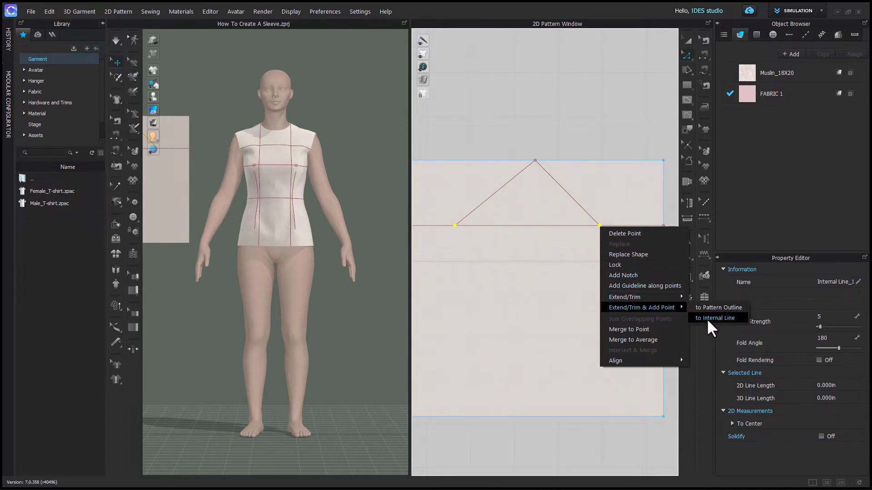
{"action": "left_click", "coordinate": [715, 318]}
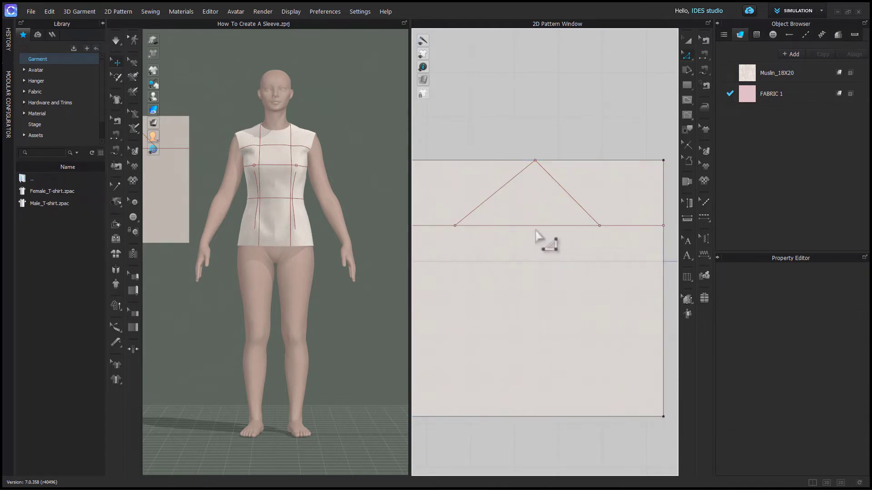
{"action": "left_click", "coordinate": [527, 225]}
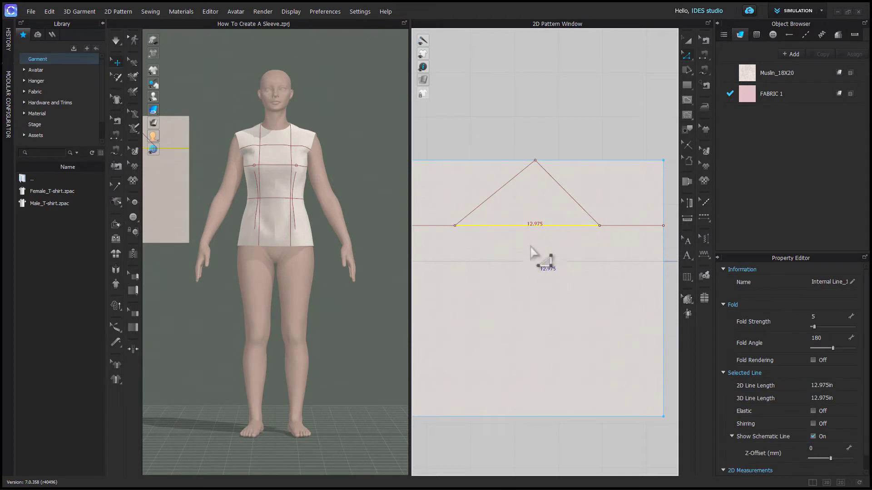
{"action": "right_click", "coordinate": [534, 253]}
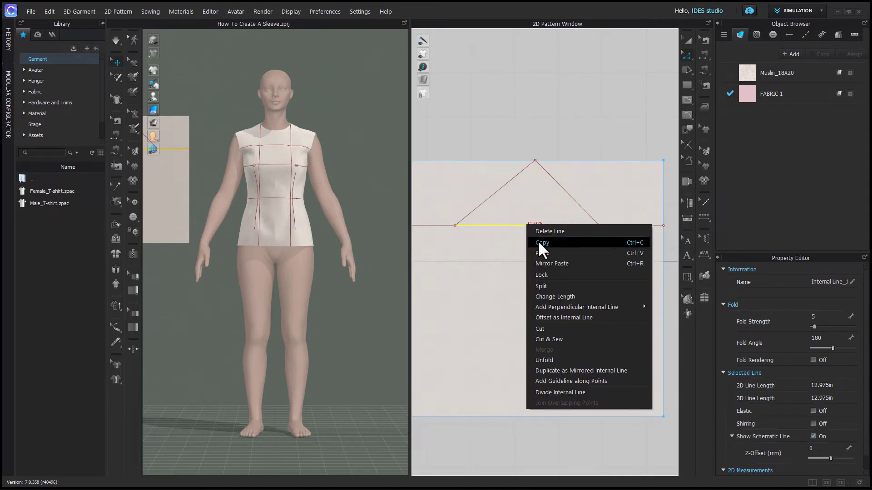
{"action": "left_click", "coordinate": [541, 286]}
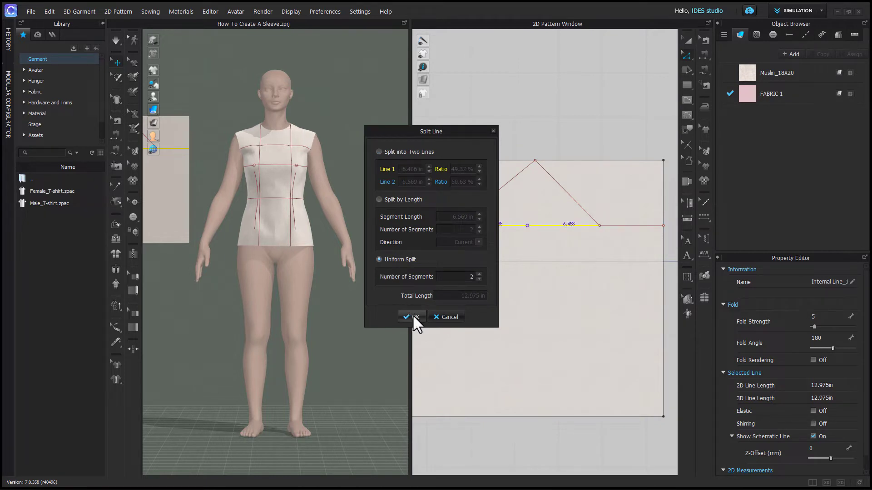
{"action": "left_click", "coordinate": [412, 317]}
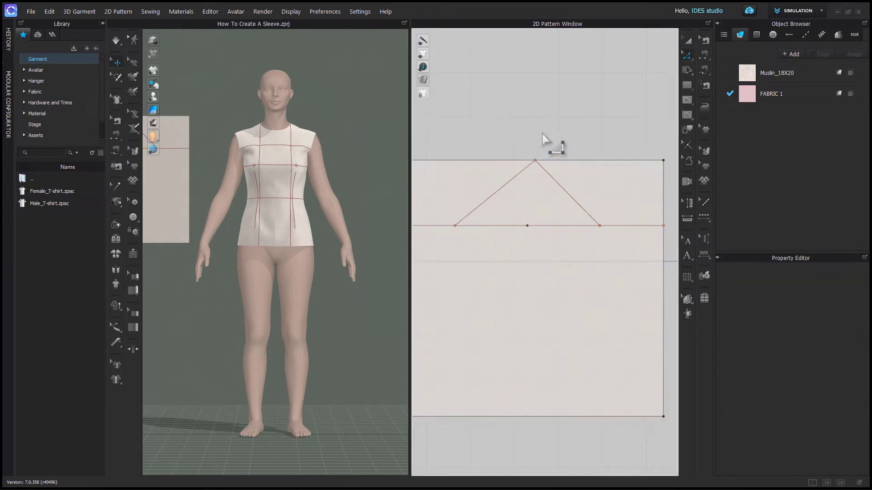
{"action": "mouse_move", "coordinate": [546, 264]}
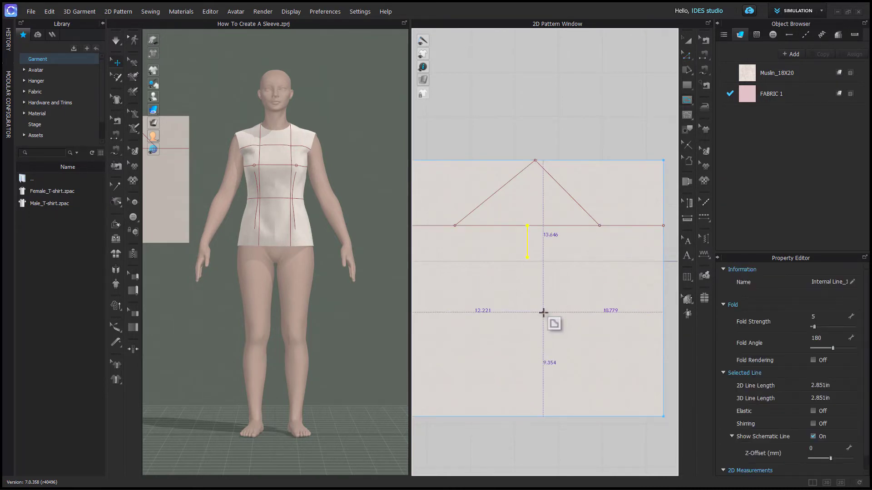
Step: Split the 10.796 in bottom edge into two lines, the first 4 in long
{"action": "right_click", "coordinate": [527, 241]}
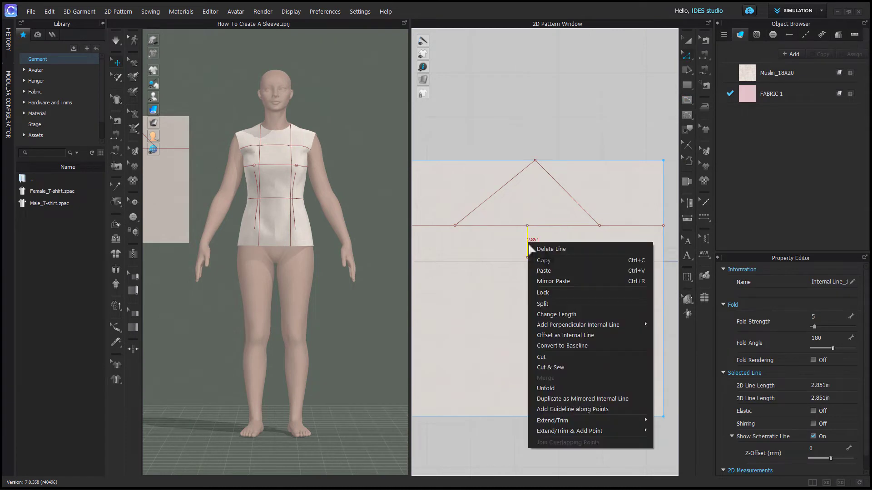
{"action": "mouse_move", "coordinate": [573, 435]}
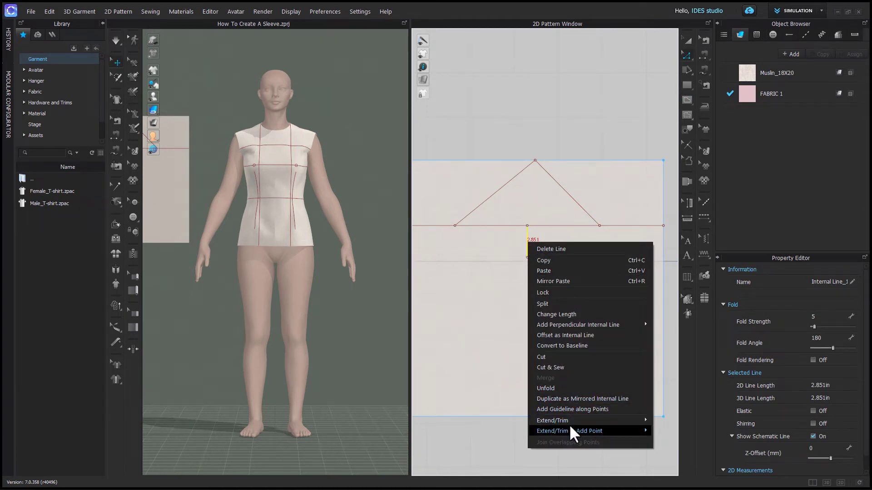
{"action": "mouse_move", "coordinate": [570, 431]}
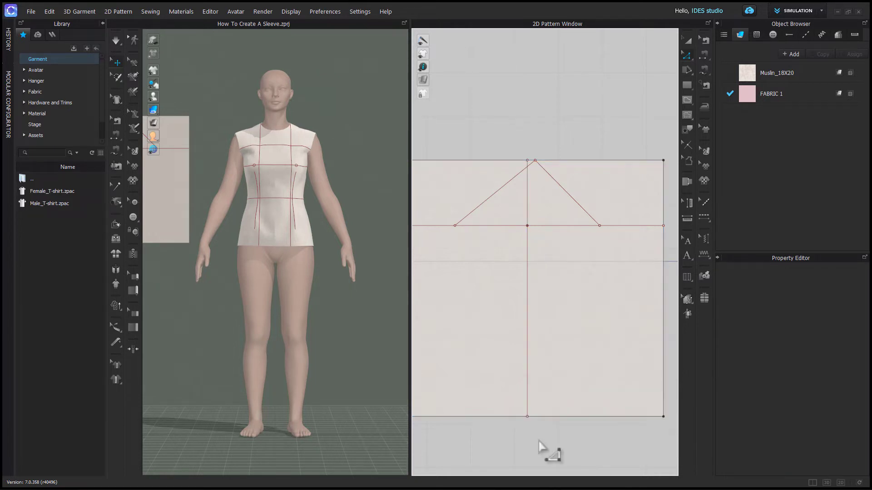
{"action": "right_click", "coordinate": [592, 416]}
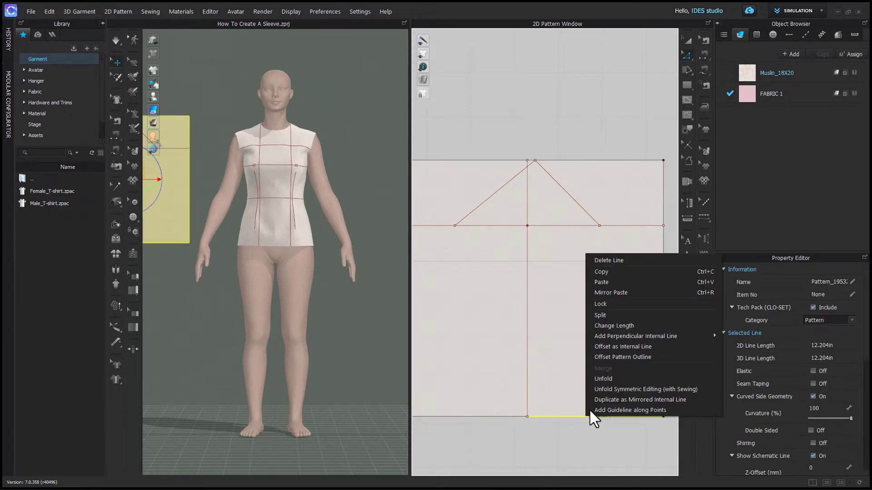
{"action": "left_click", "coordinate": [600, 315]}
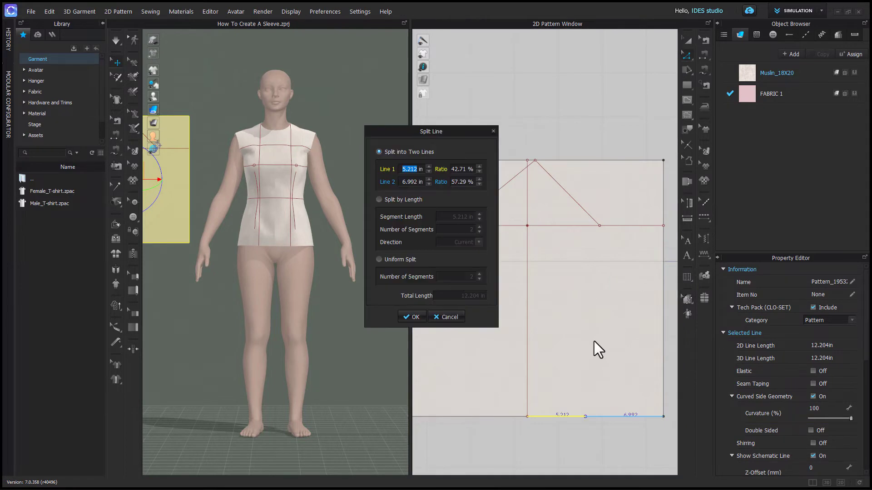
{"action": "mouse_move", "coordinate": [419, 209]}
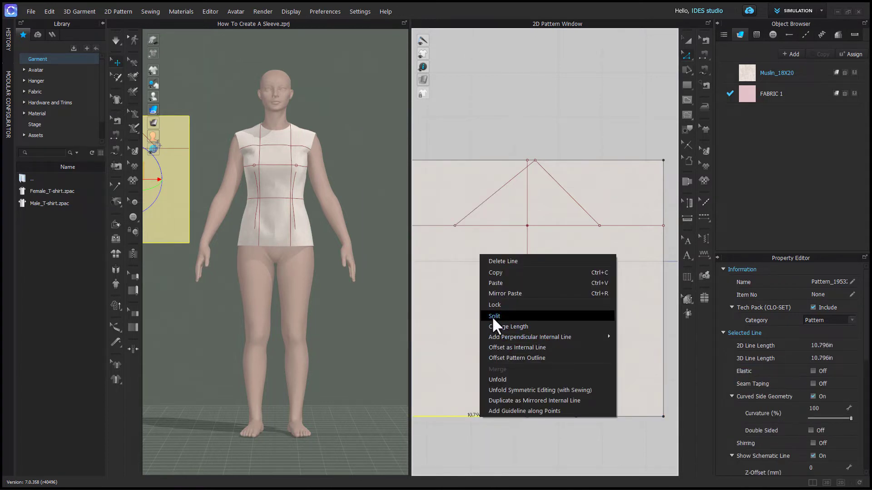
{"action": "left_click", "coordinate": [494, 316]}
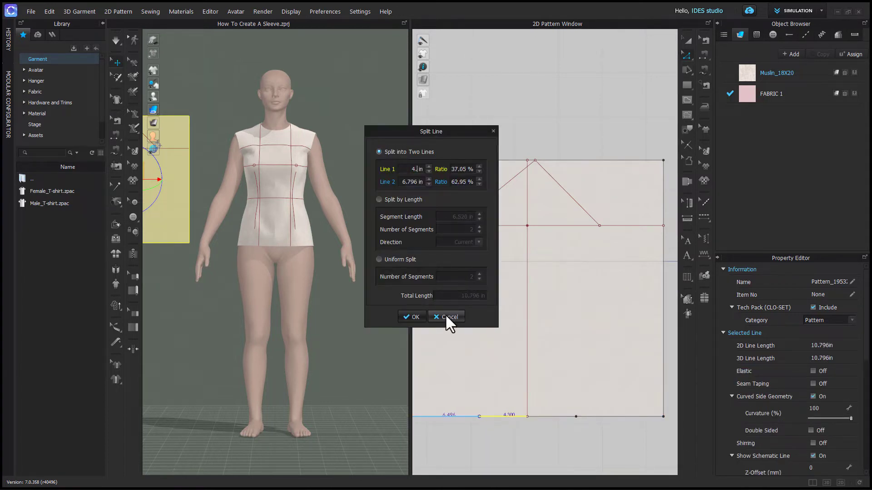
{"action": "left_click", "coordinate": [450, 317]}
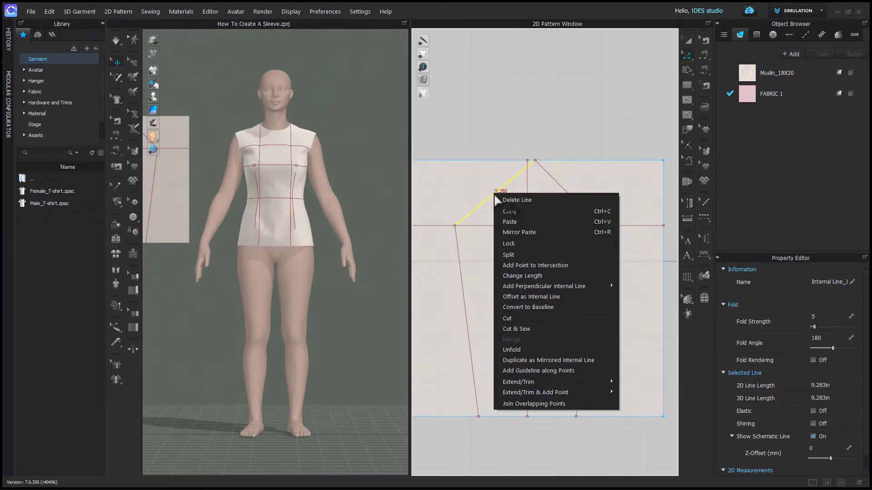
Step: Uniform-split the left cap diagonal into 3 segments and the right one into 2
{"action": "left_click", "coordinate": [508, 255]}
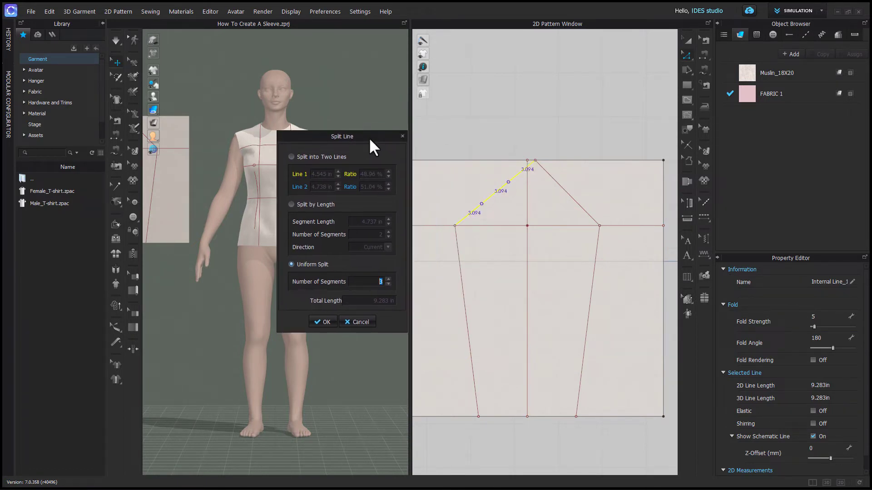
{"action": "left_click", "coordinate": [323, 322]}
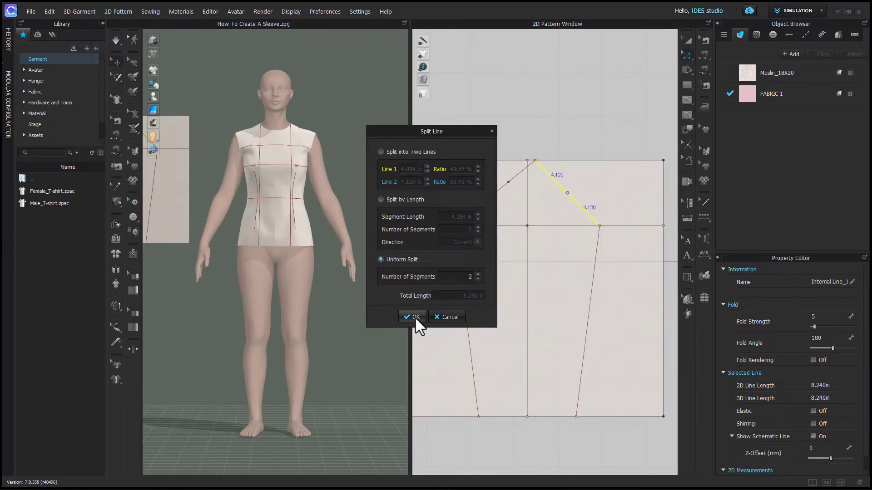
{"action": "left_click", "coordinate": [412, 317]}
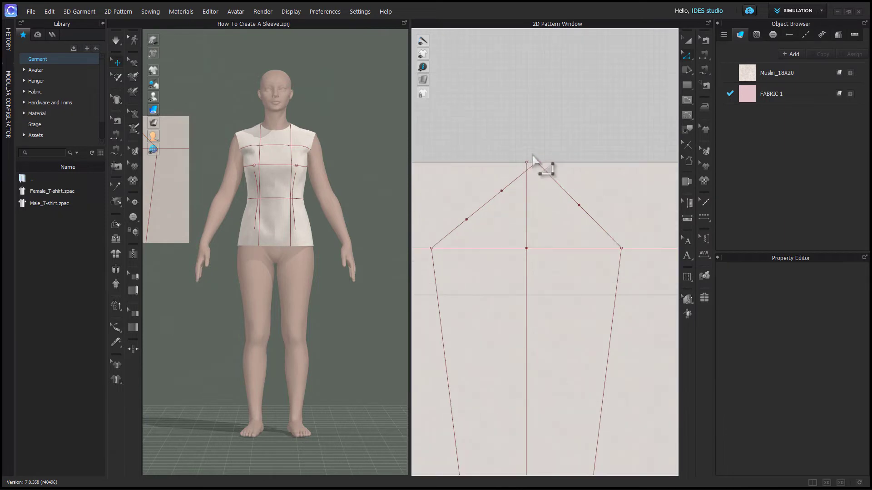
Step: Add curve points on the cap diagonals and move them outward, including one by 0.75 in
{"action": "left_click", "coordinate": [499, 189]}
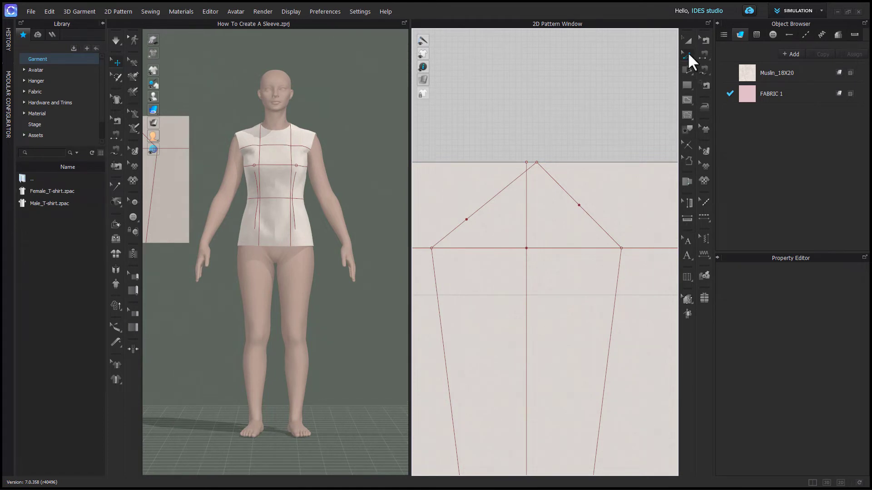
{"action": "key", "text": "cmd+v"}
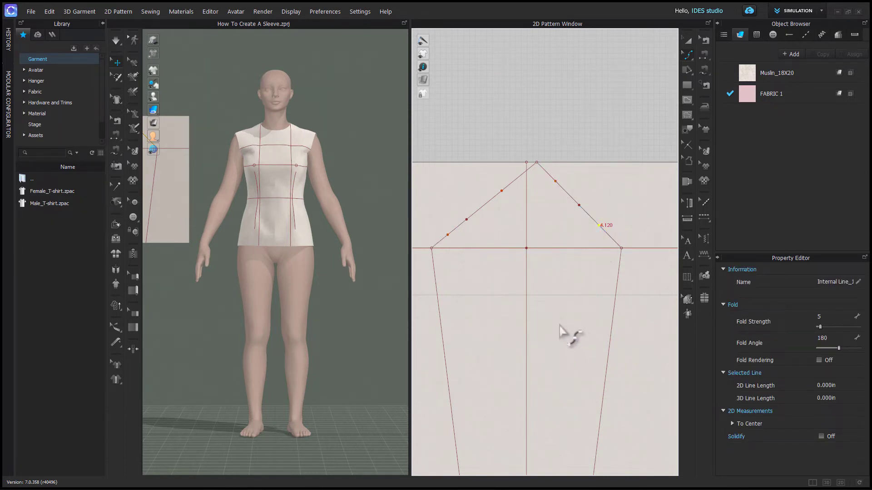
{"action": "mouse_move", "coordinate": [517, 191]}
{"action": "type", "text": ".75"}
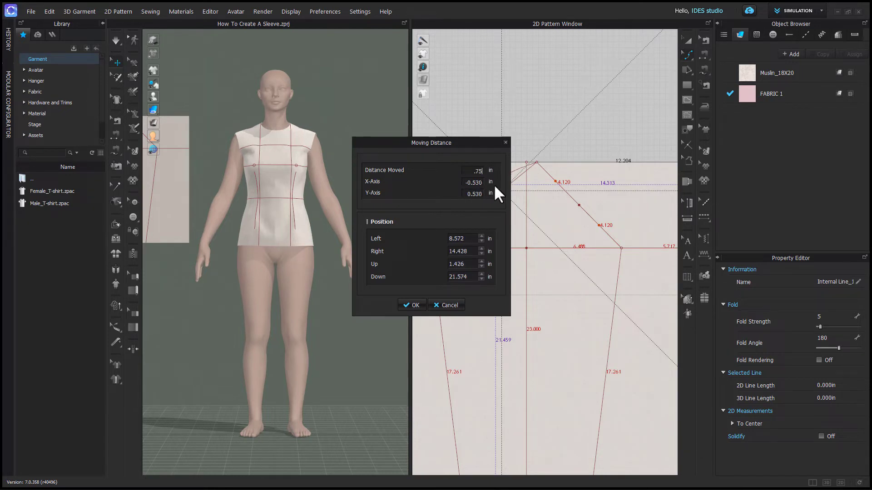
{"action": "left_click", "coordinate": [412, 305]}
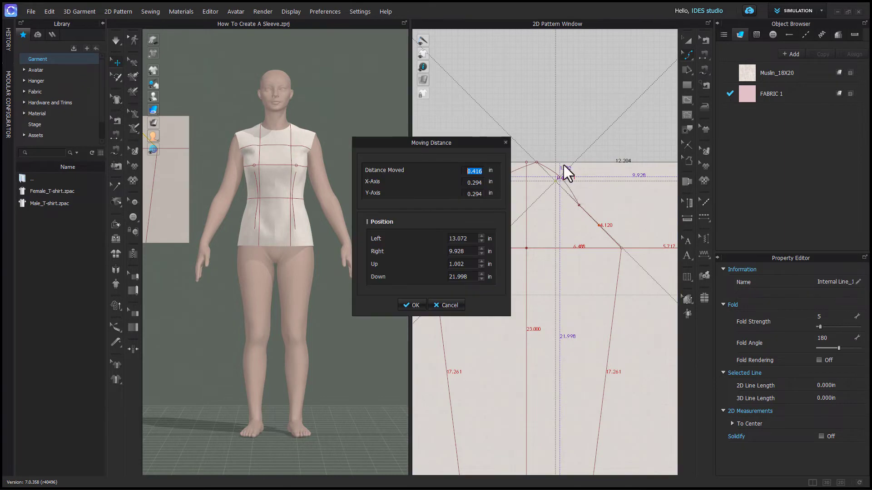
{"action": "left_click", "coordinate": [412, 305]}
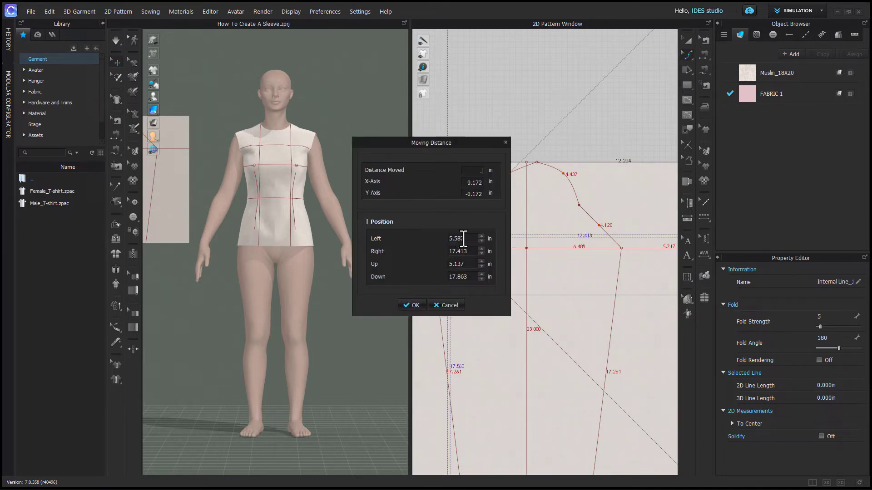
{"action": "left_click", "coordinate": [412, 305]}
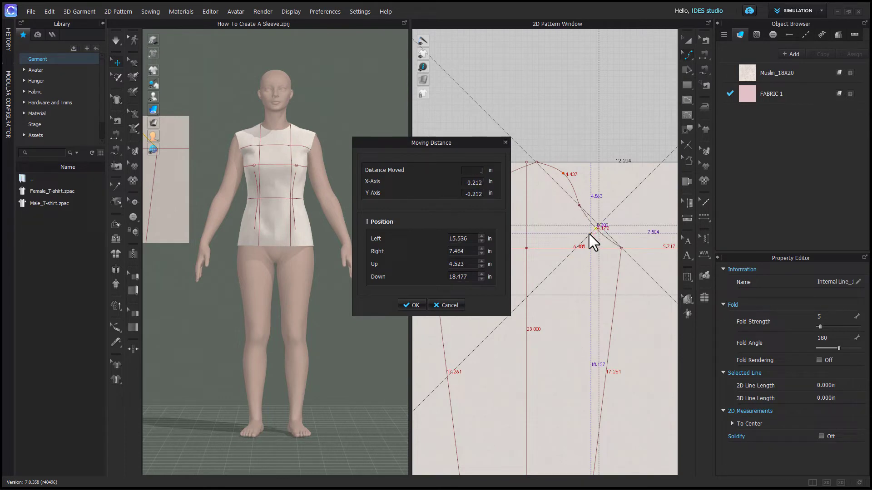
{"action": "left_click", "coordinate": [412, 305]}
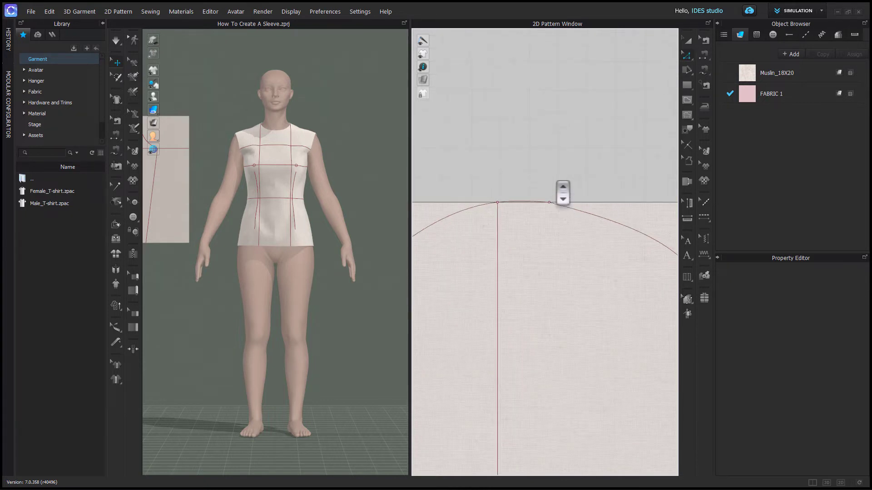
Step: Join overlapping cap points, convert cap points to curve points, and place a notch on the cap
{"action": "left_click", "coordinate": [549, 203]}
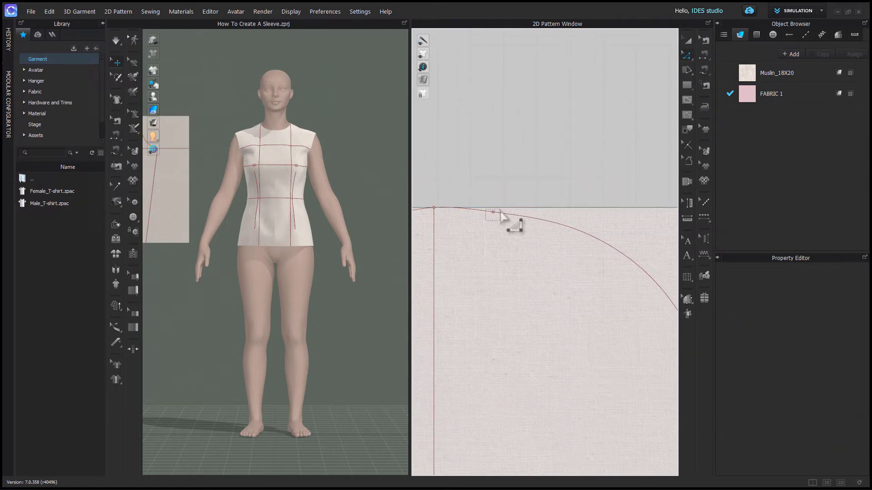
{"action": "right_click", "coordinate": [492, 212]}
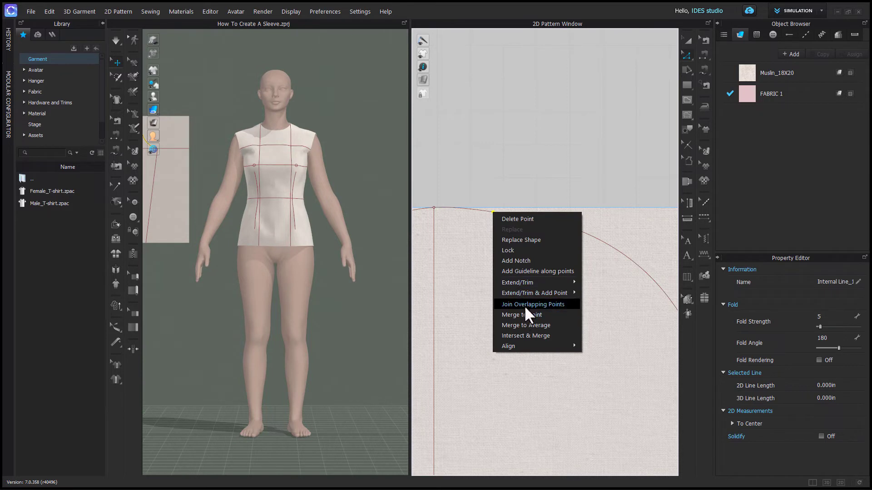
{"action": "left_click", "coordinate": [532, 304]}
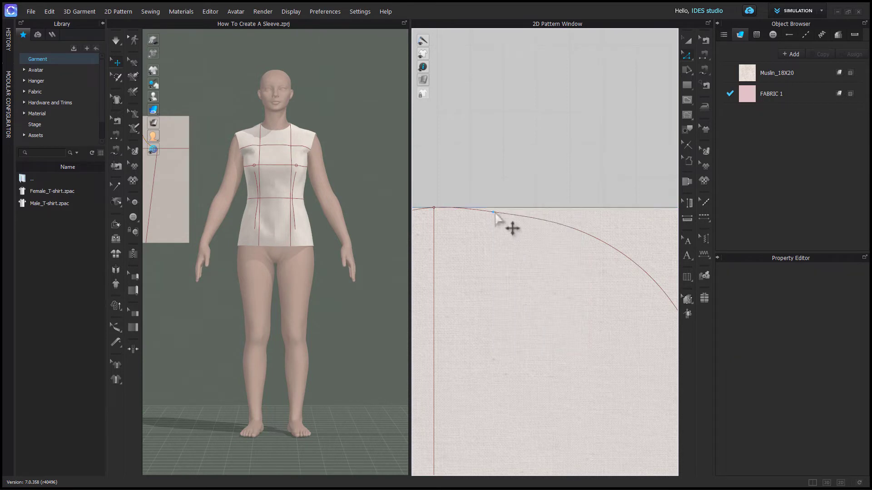
{"action": "right_click", "coordinate": [493, 211]}
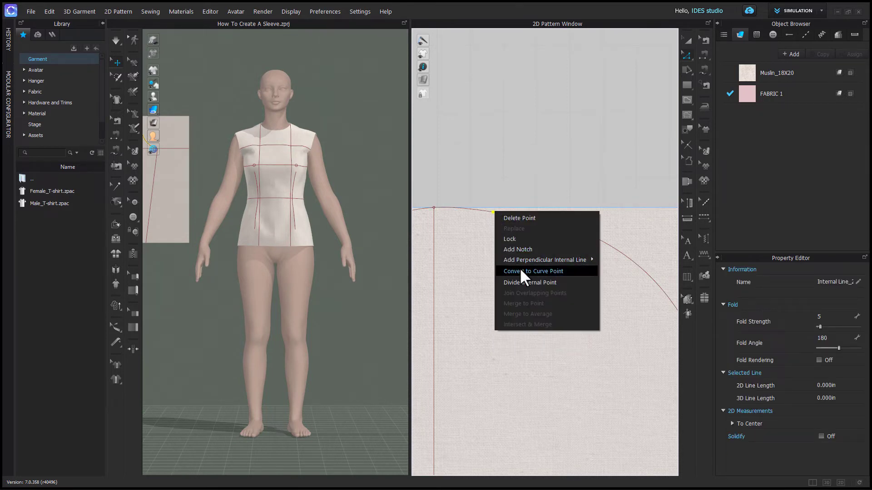
{"action": "mouse_move", "coordinate": [539, 285]}
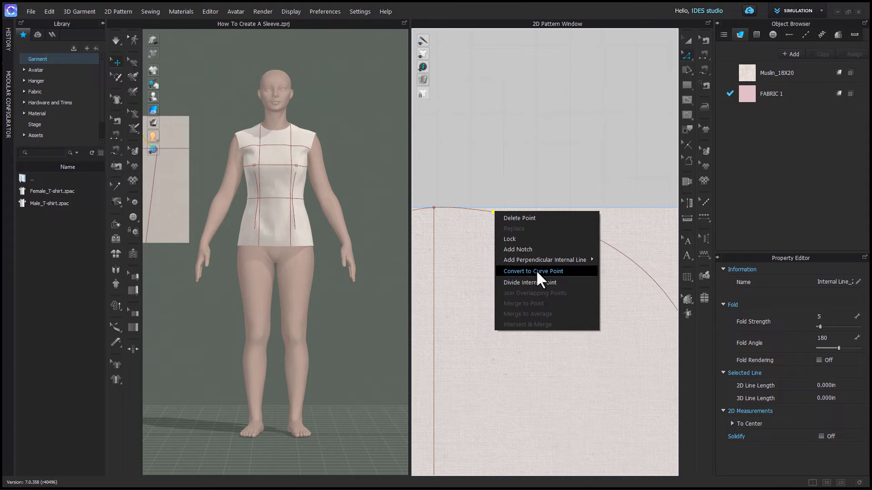
{"action": "left_click", "coordinate": [533, 271]}
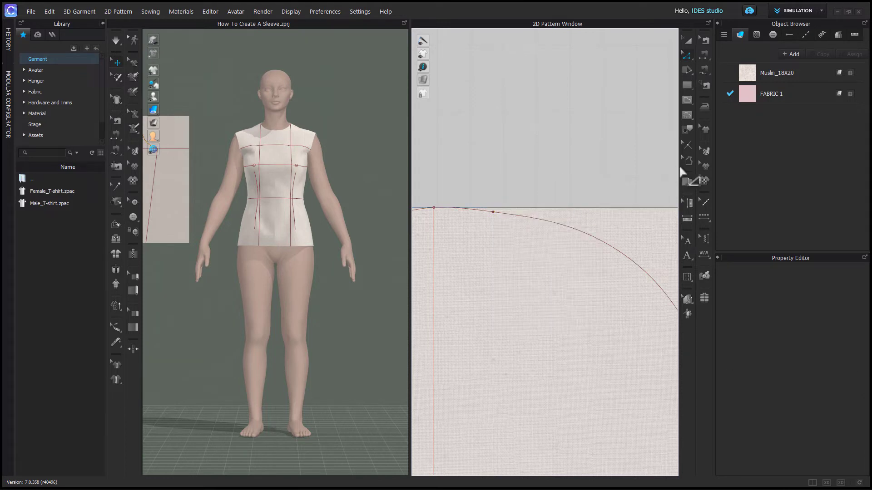
{"action": "mouse_move", "coordinate": [687, 145]}
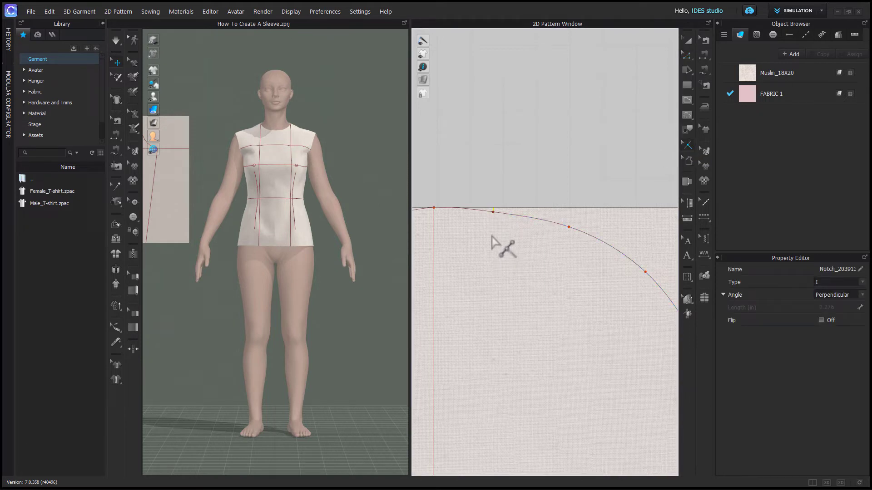
{"action": "right_click", "coordinate": [493, 210]}
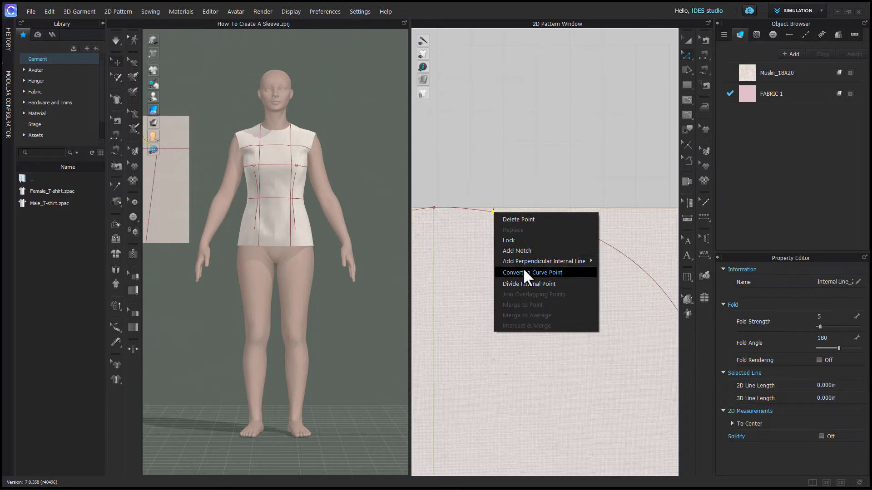
{"action": "left_click", "coordinate": [531, 272]}
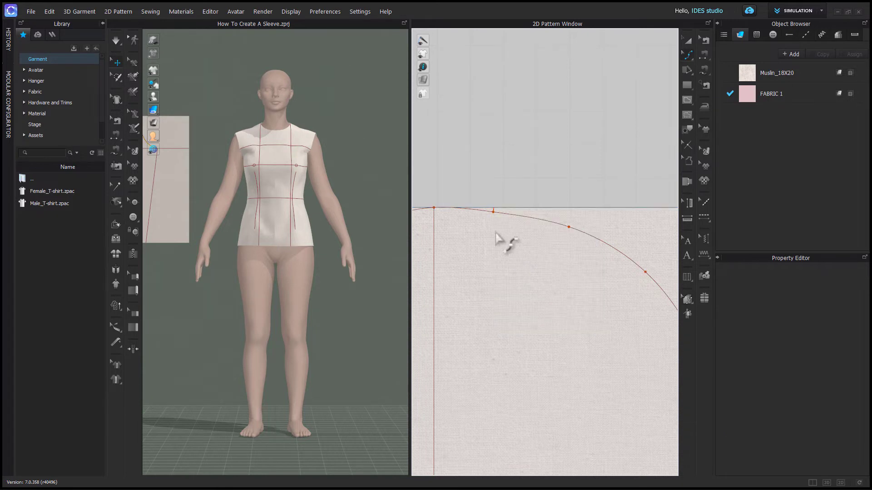
{"action": "left_click", "coordinate": [491, 210]}
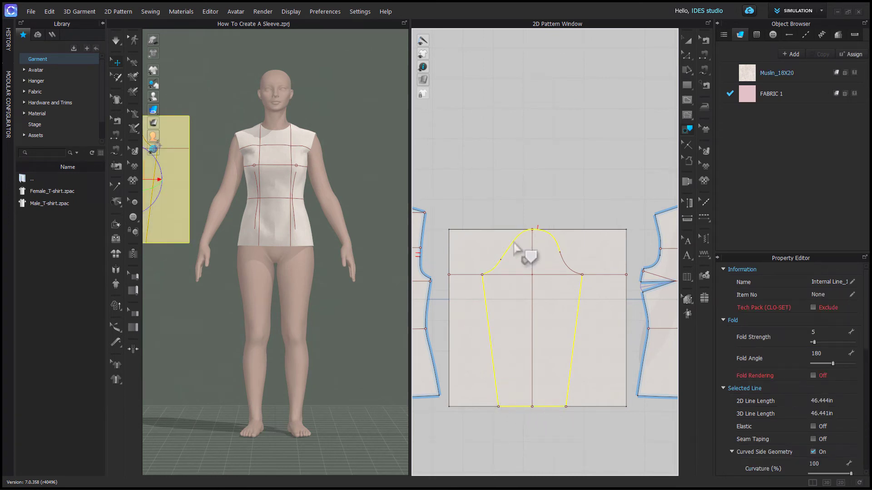
Step: Bring up the context options for the traced sleeve outline
{"action": "right_click", "coordinate": [568, 271]}
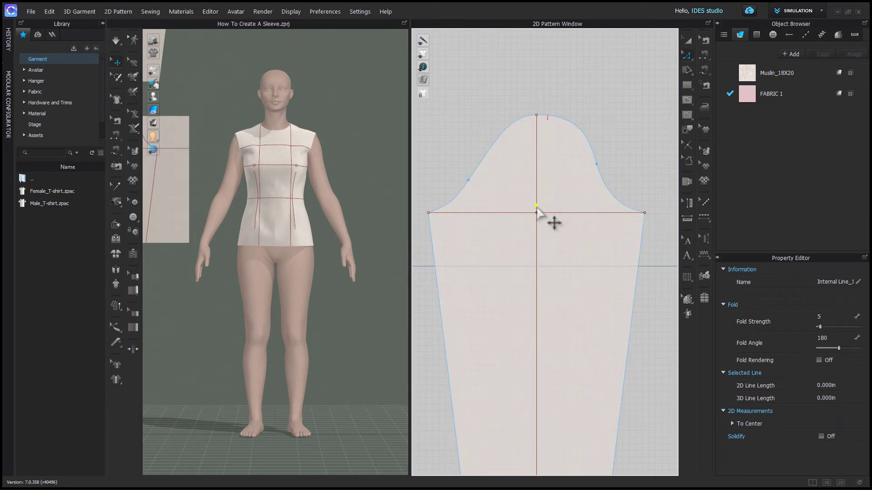
Step: Finish the centre internal line and offset the bicep line 1 inch below
{"action": "left_click", "coordinate": [559, 249]}
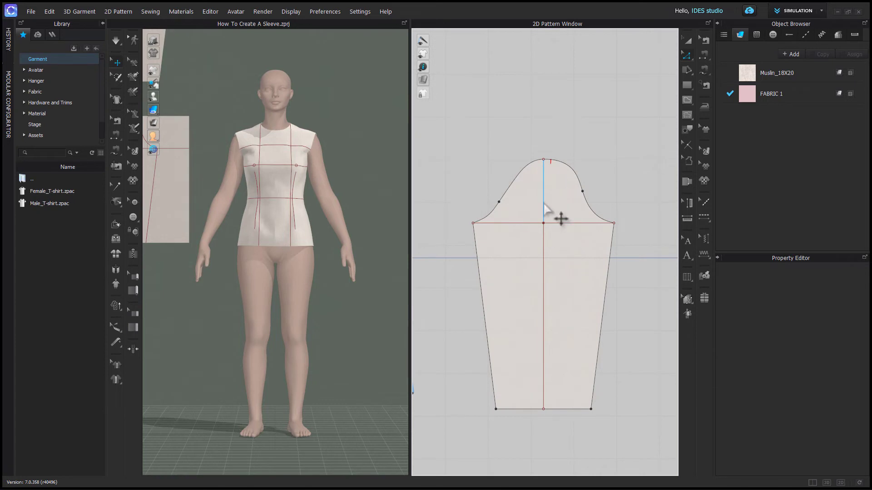
{"action": "left_click", "coordinate": [543, 190]}
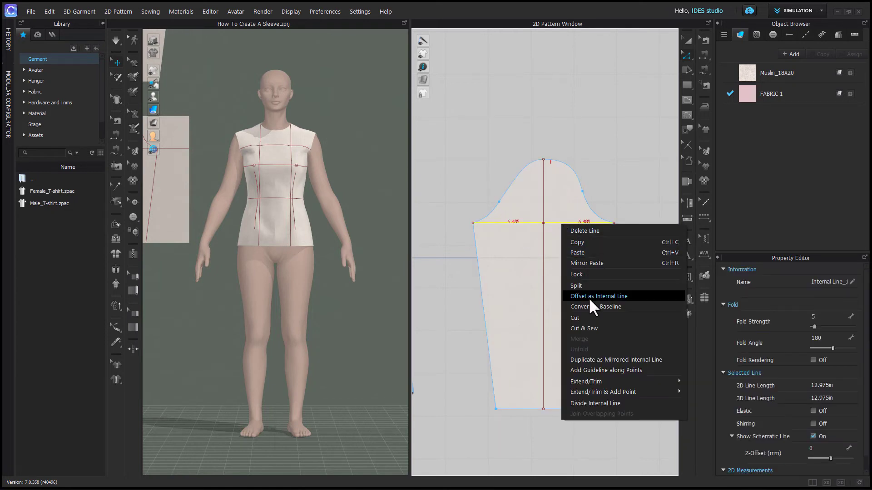
{"action": "mouse_move", "coordinate": [609, 301]}
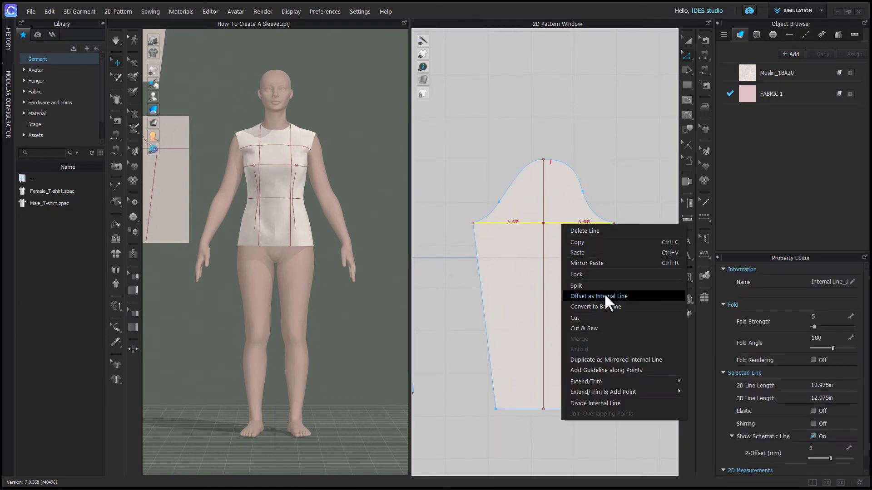
{"action": "left_click", "coordinate": [598, 296]}
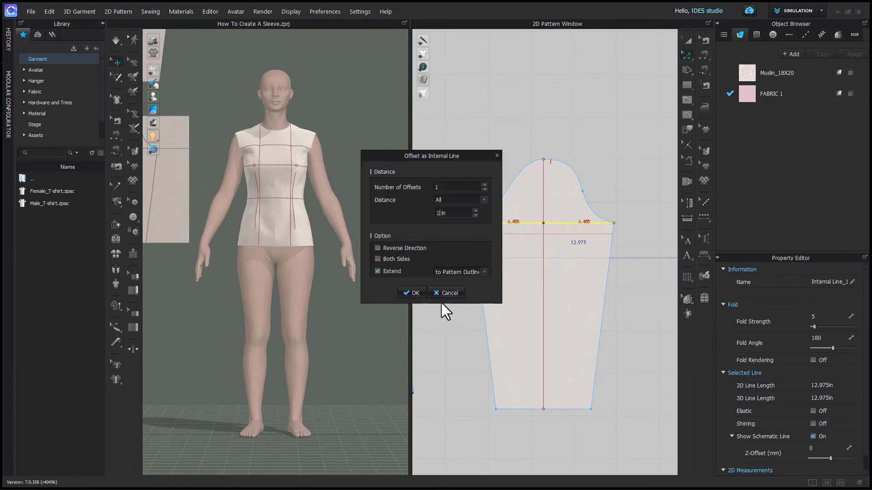
{"action": "left_click", "coordinate": [411, 292]}
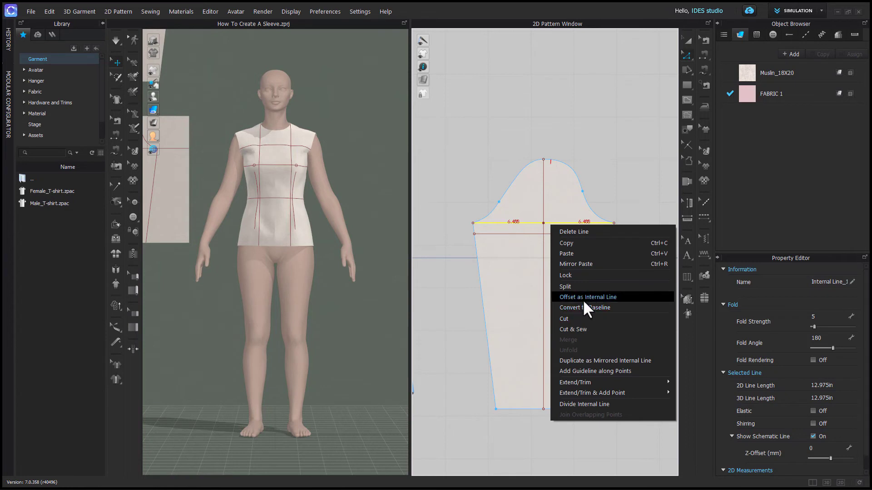
Step: Add another offset internal line for the elbow and bring up options for the short cap line
{"action": "left_click", "coordinate": [587, 297]}
{"action": "type", "text": "3"}
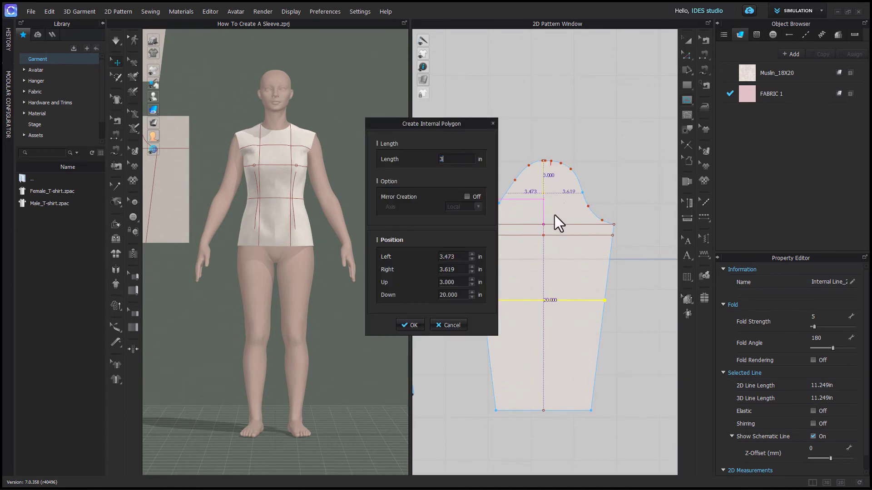
{"action": "left_click", "coordinate": [410, 325]}
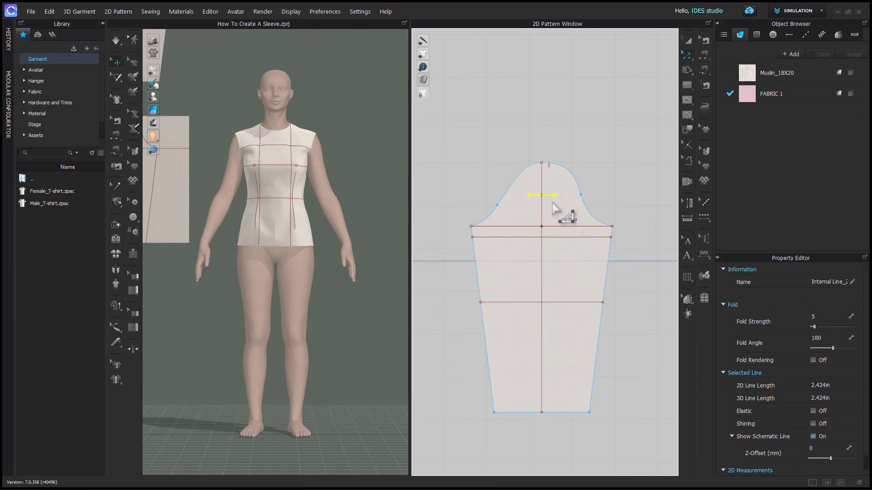
{"action": "right_click", "coordinate": [553, 207]}
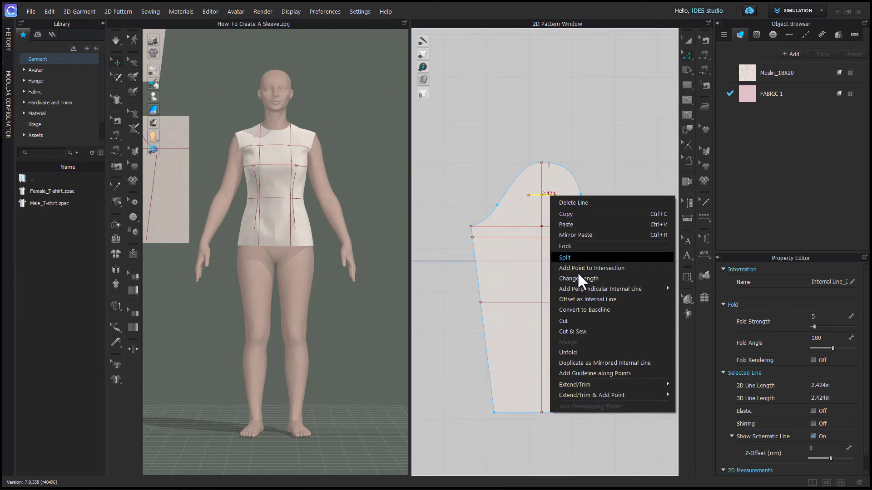
{"action": "mouse_move", "coordinate": [590, 389]}
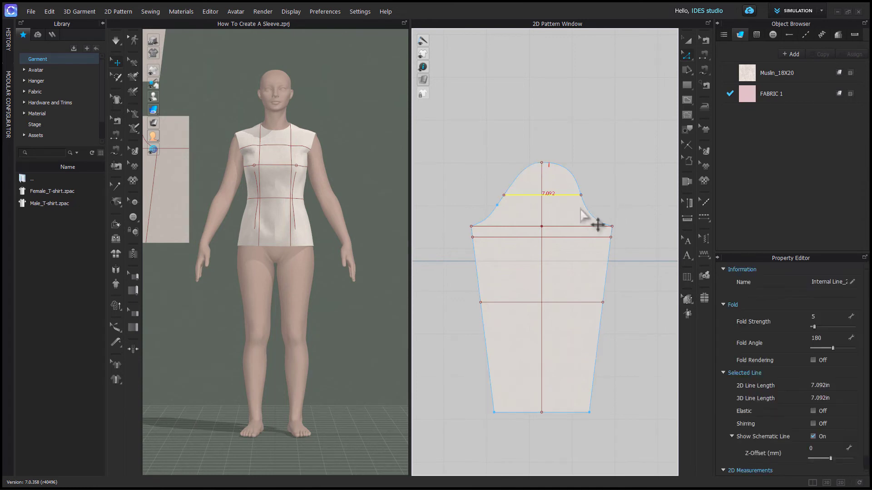
{"action": "mouse_move", "coordinate": [609, 208]}
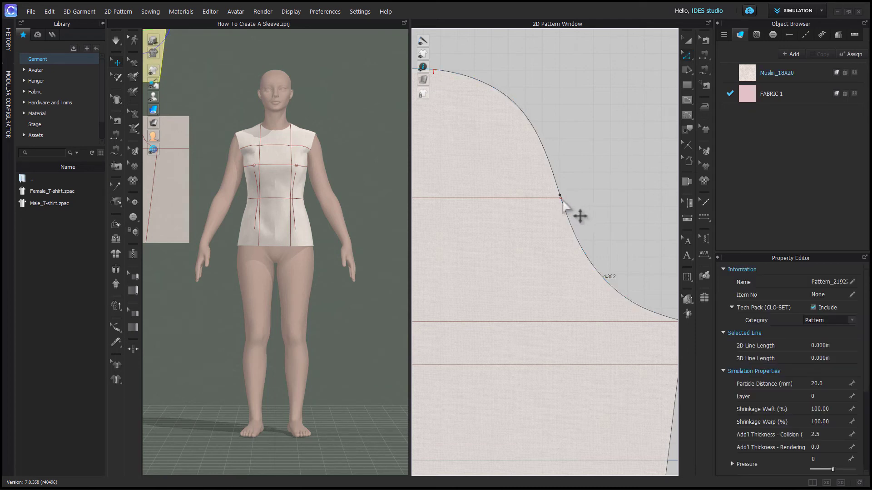
Step: Adjust the sleeve cap curve point so the cap line spans edge to edge
{"action": "right_click", "coordinate": [558, 196]}
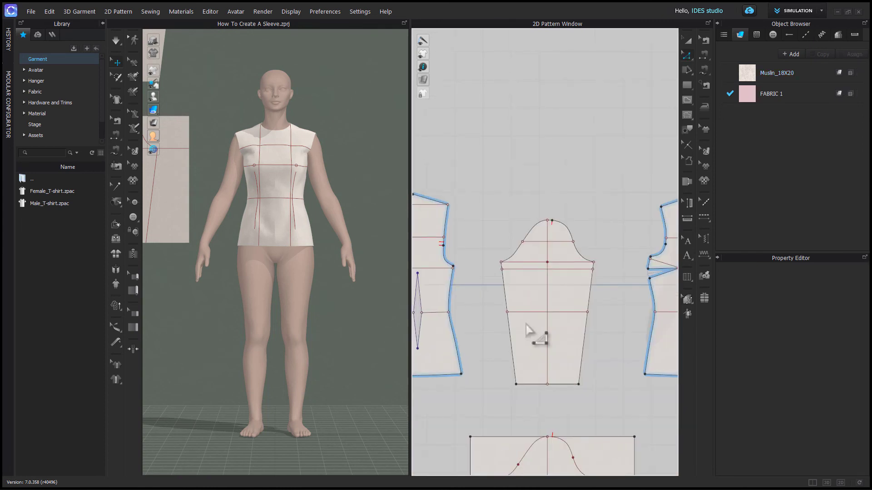
Step: Place matching notches on the armhole and sleeve cap, including one 4 inches along the cap
{"action": "left_click", "coordinate": [451, 264]}
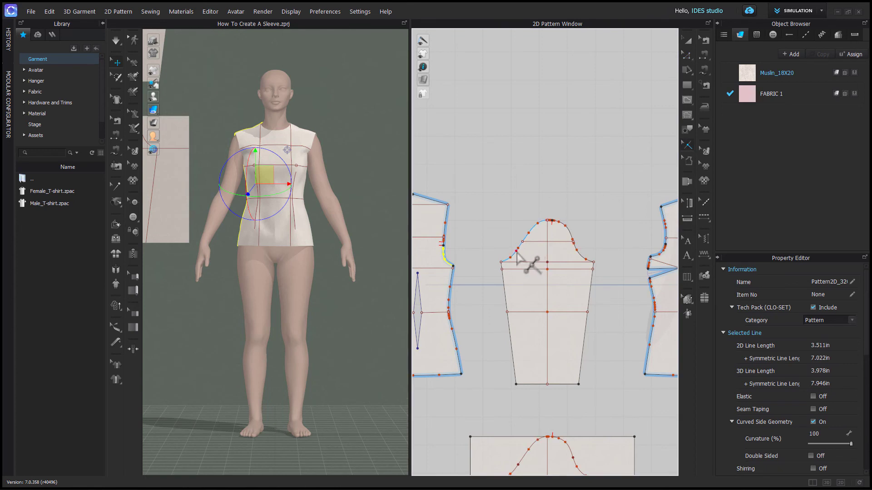
{"action": "left_click", "coordinate": [524, 263]}
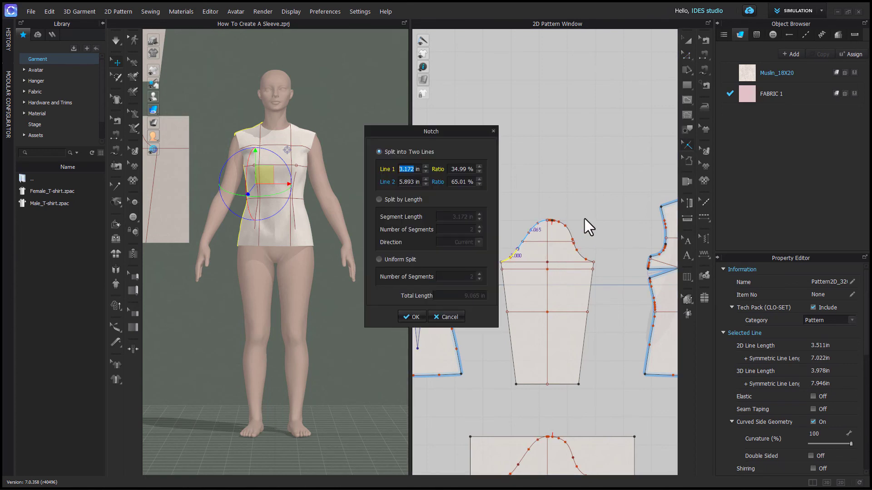
{"action": "left_click", "coordinate": [412, 316]}
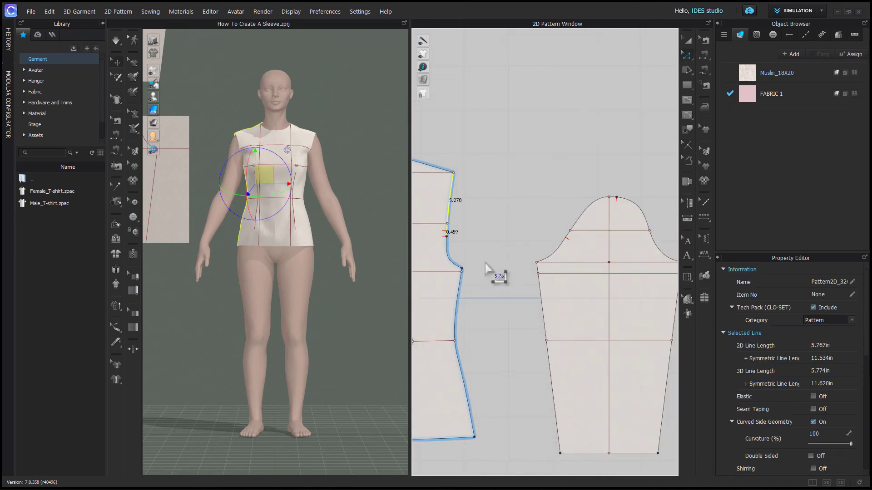
{"action": "mouse_move", "coordinate": [470, 265]}
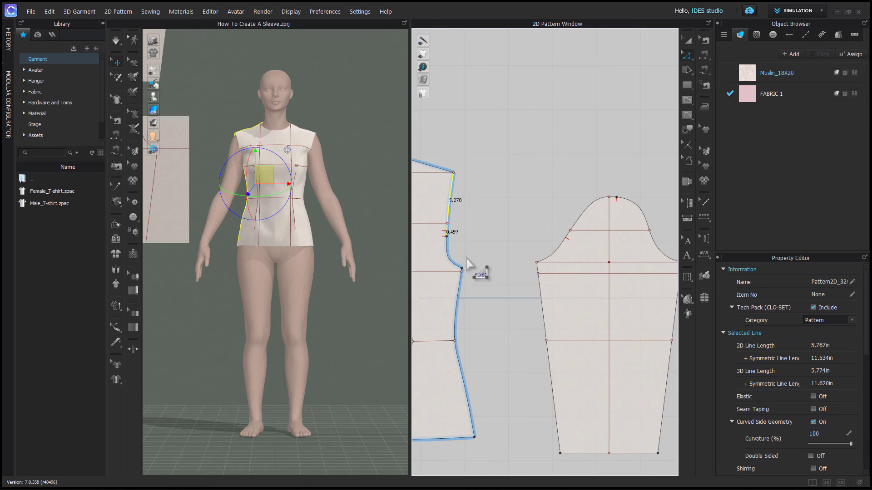
{"action": "mouse_move", "coordinate": [515, 279]}
{"action": "type", "text": "4.000"}
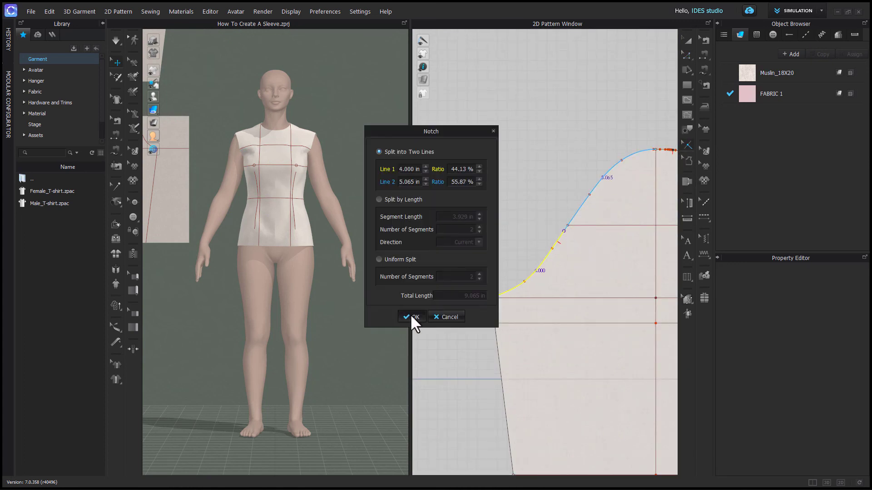
{"action": "left_click", "coordinate": [411, 317]}
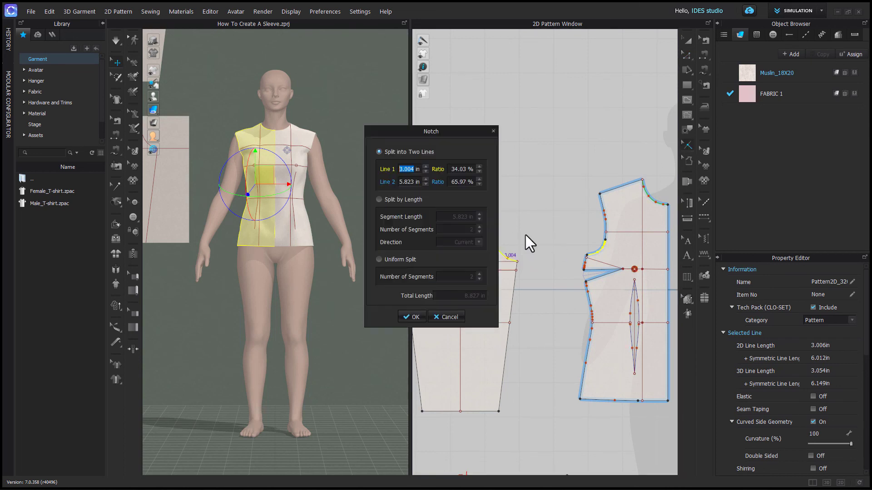
{"action": "left_click", "coordinate": [412, 317]}
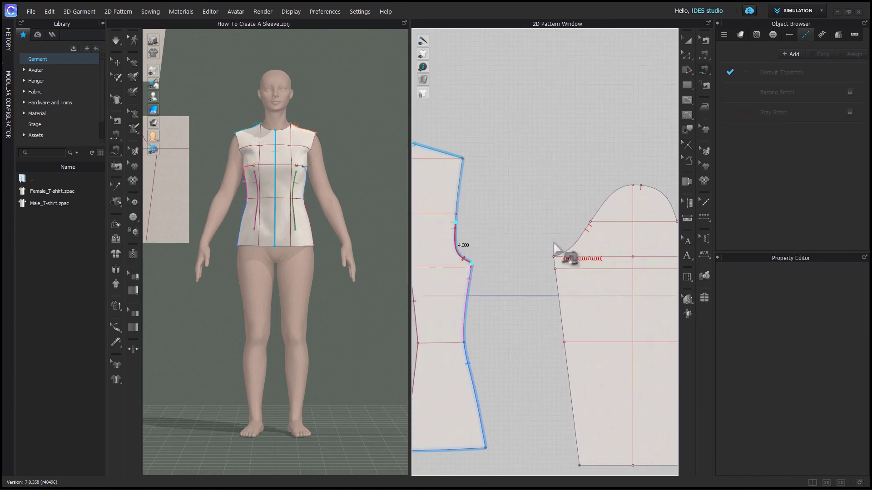
Step: Sew the bodice armhole segment to the sleeve cap, then show the avatar's arrangement points
{"action": "left_click", "coordinate": [557, 256]}
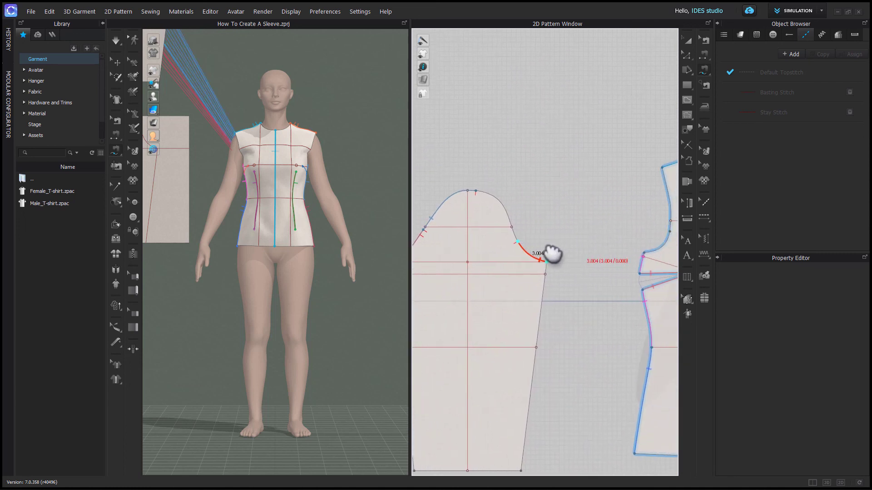
{"action": "left_click", "coordinate": [551, 264]}
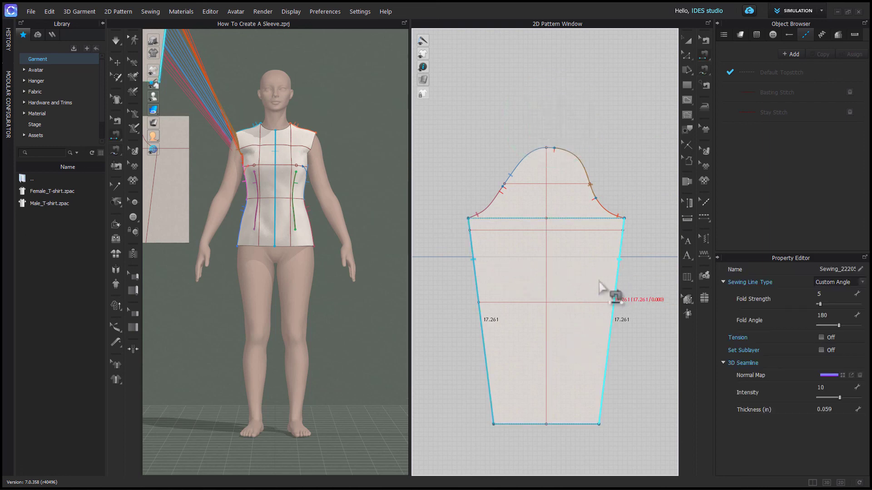
{"action": "key", "text": "shift+f"}
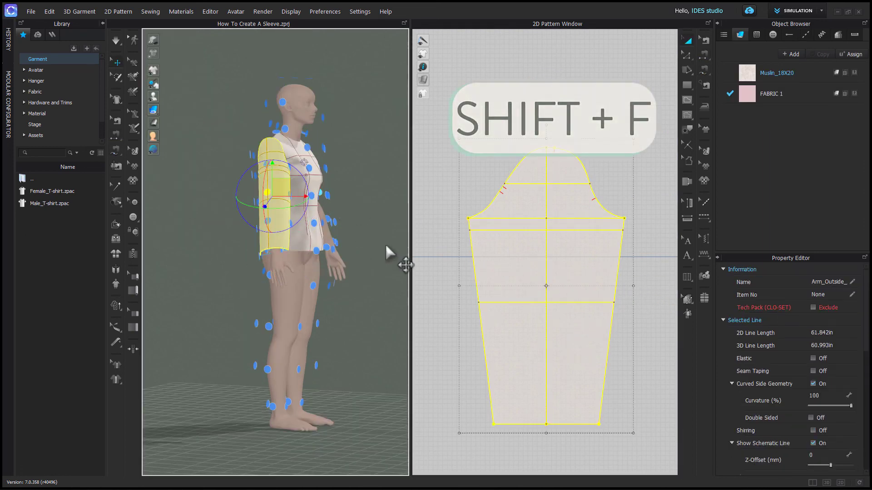